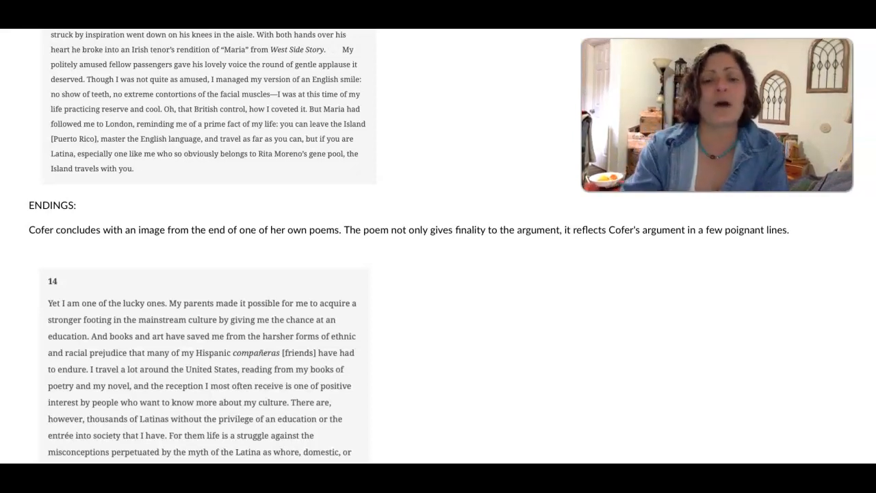
- Scroll down past paragraph 14 to paragraph 15's prayer-poem lines and the Reflection heading
scroll(down, 3)
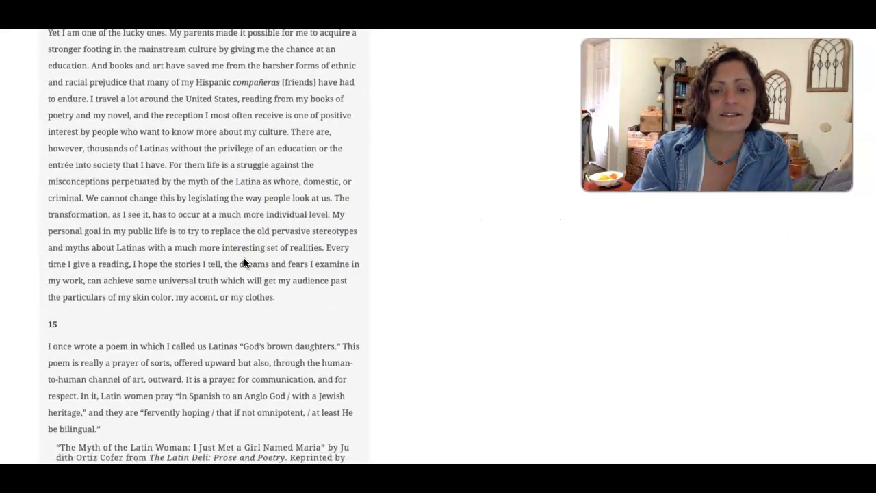
scroll(down, 3)
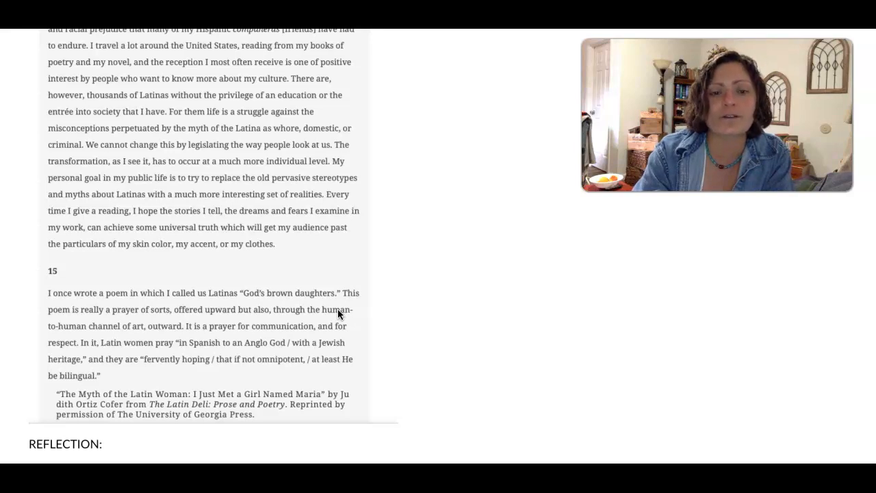
- Scroll down to the two reflection questions and the 'Reflect on the poem' prompt
scroll(down, 3)
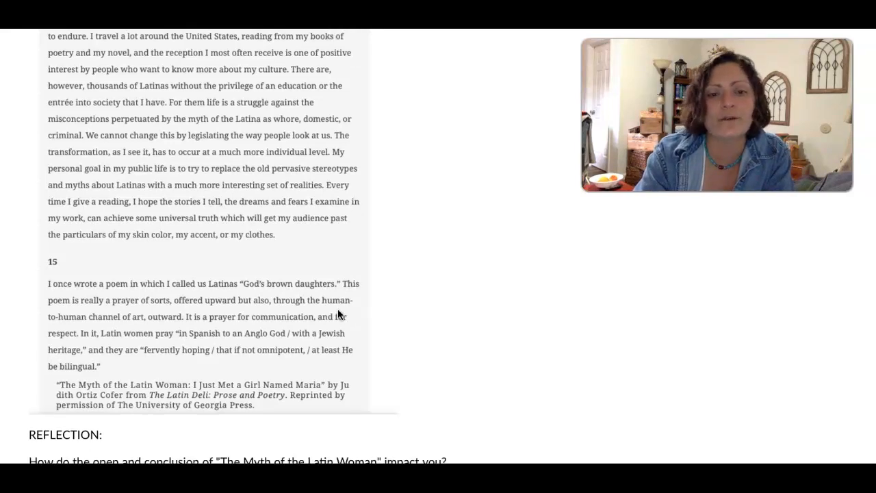
scroll(down, 3)
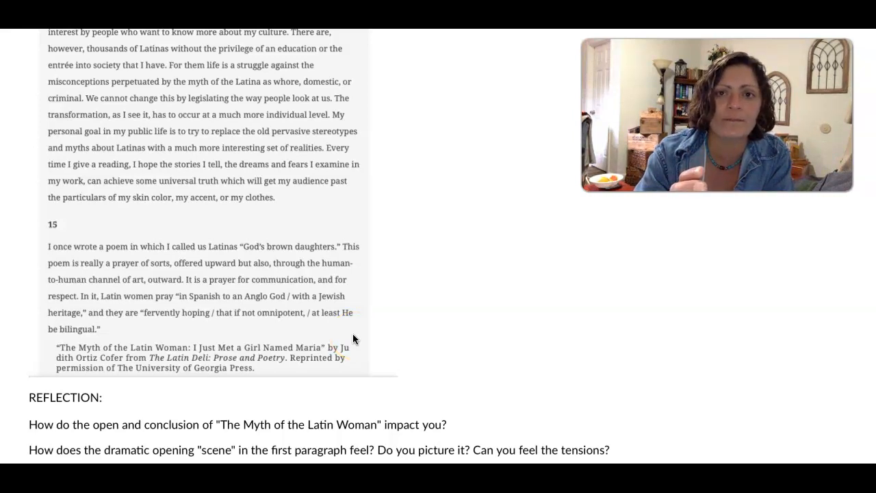
scroll(down, 3)
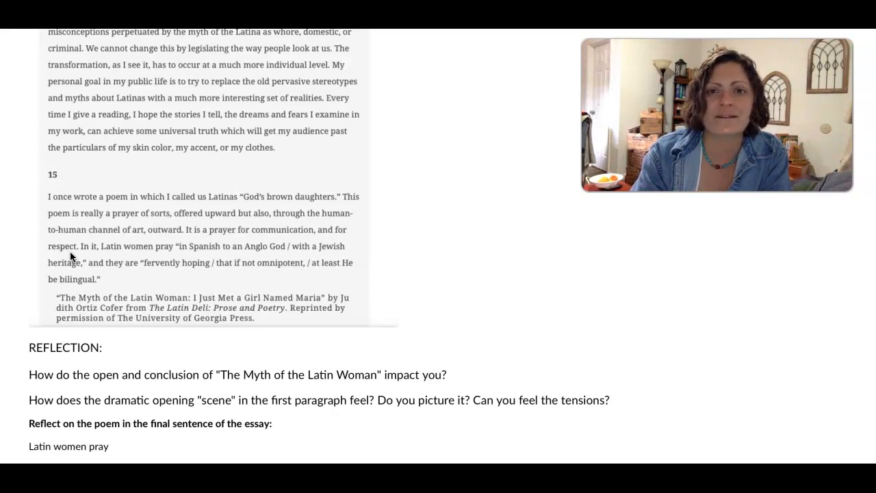
- Return up the page to the Beginnings section with the opening bus-anecdote paragraph 1
click(185, 245)
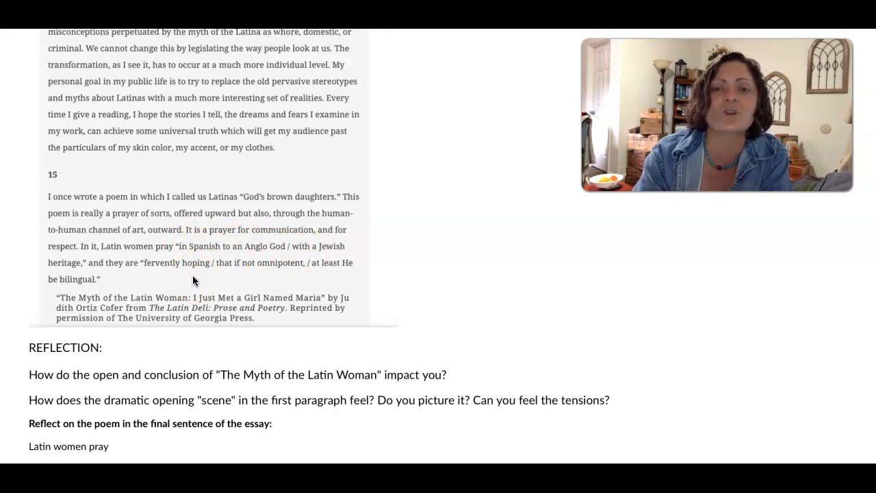
click(253, 247)
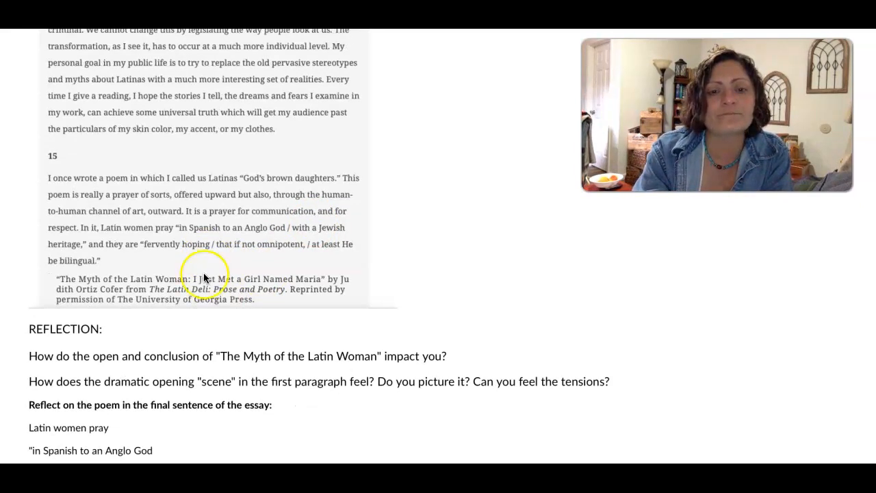
scroll(down, 3)
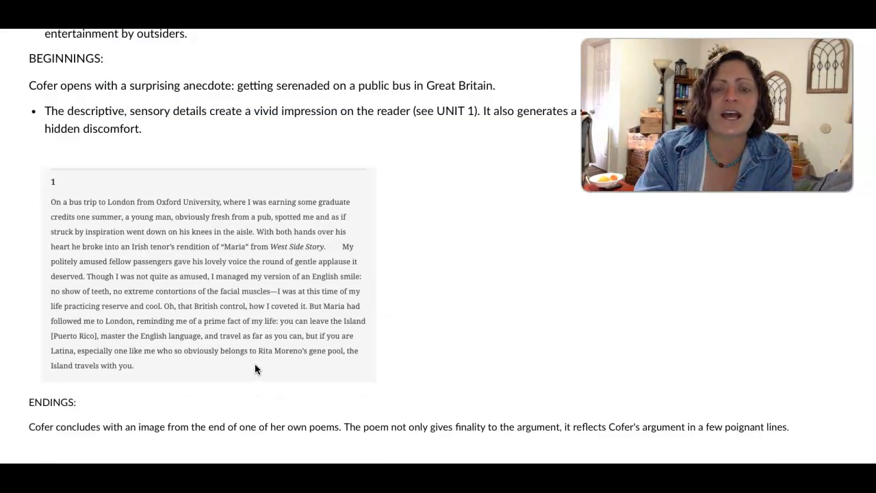
- Scroll down past paragraph 1 to the Endings note and paragraph 14
scroll(down, 3)
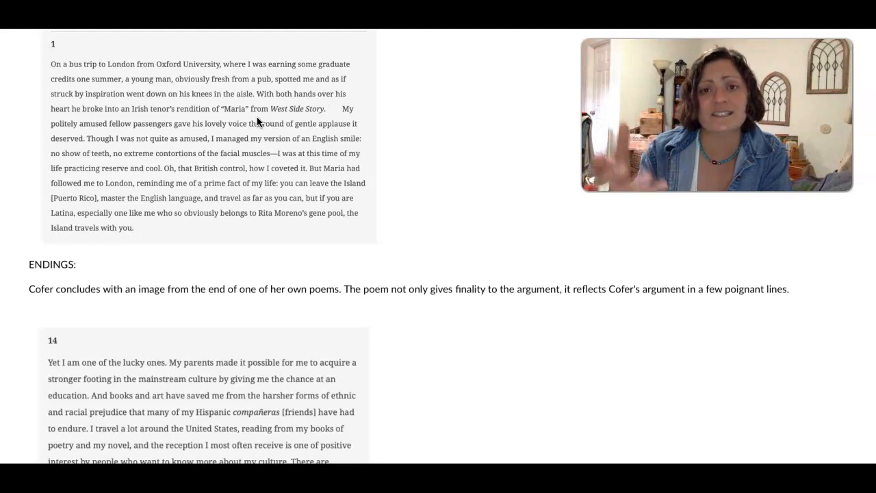
- Scroll down until all poem lines and the essay-to-poem question are visible
scroll(down, 3)
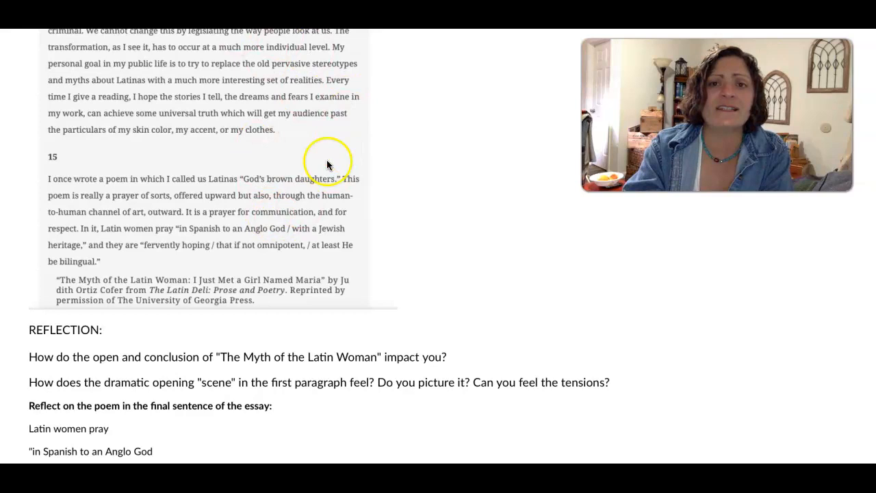
mouse_move(306, 200)
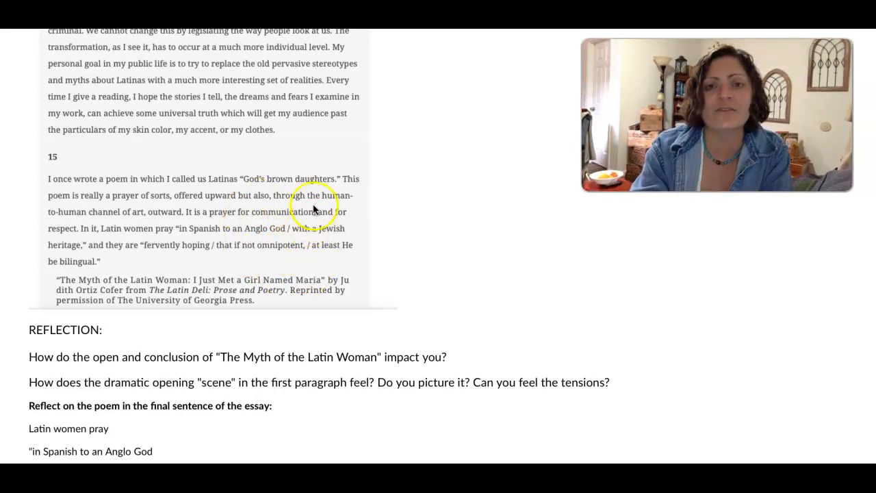
mouse_move(274, 261)
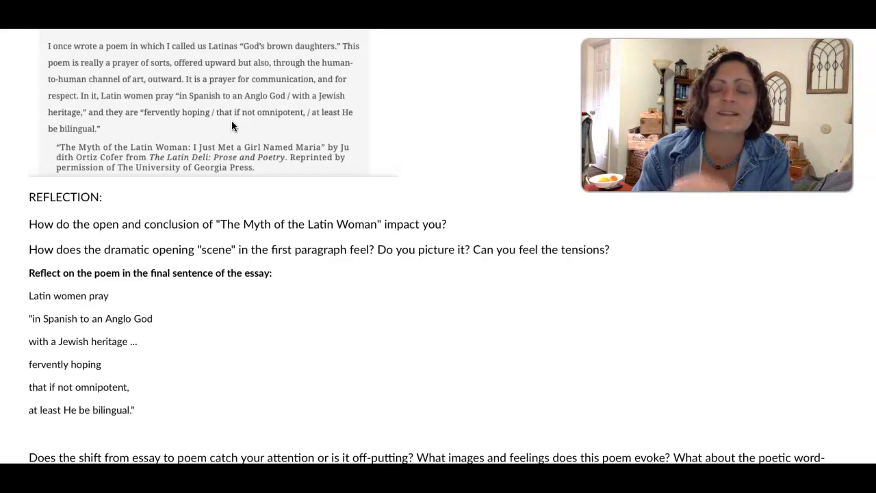
- Scroll down to the Comparing and Contrasting Essays heading with its ChatGPT Fail example
scroll(down, 3)
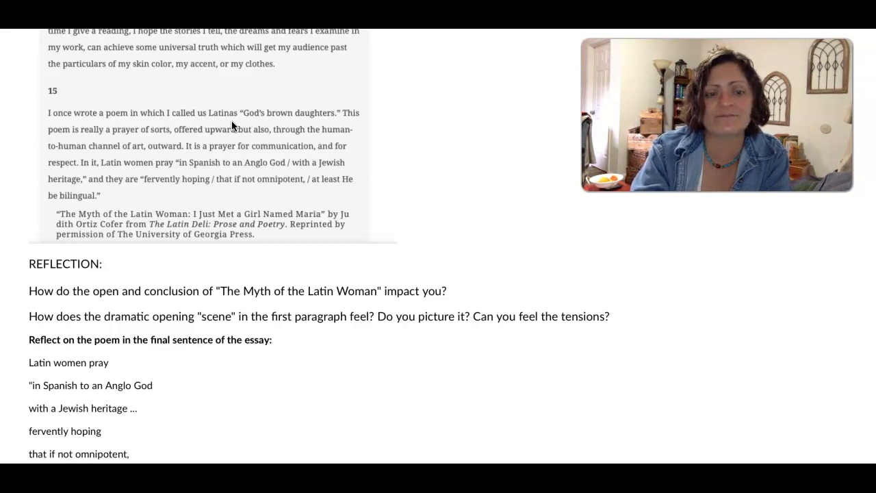
scroll(down, 3)
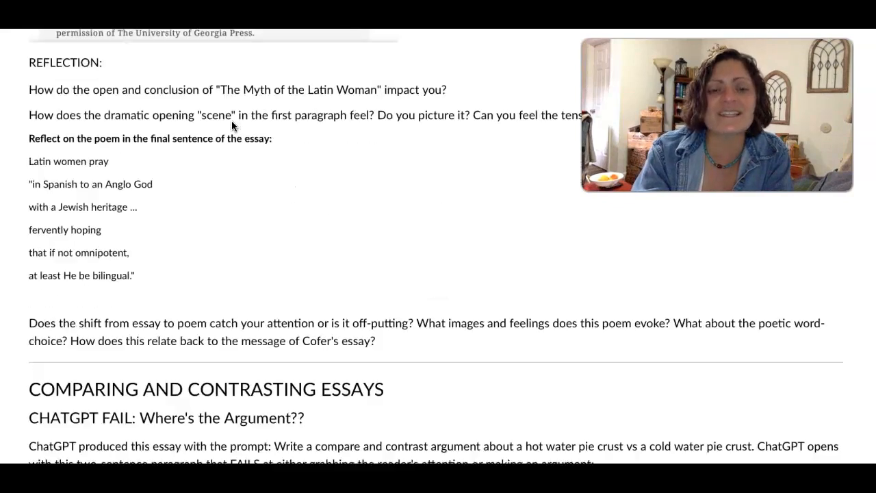